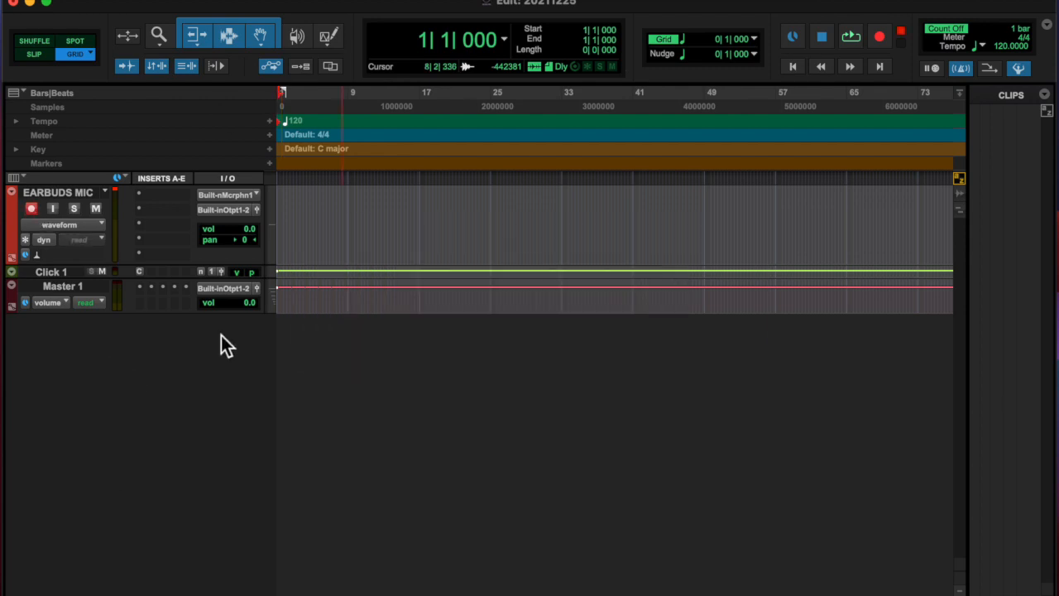
- Open the New Tracks dialog from the Track menu
left_click(821, 35)
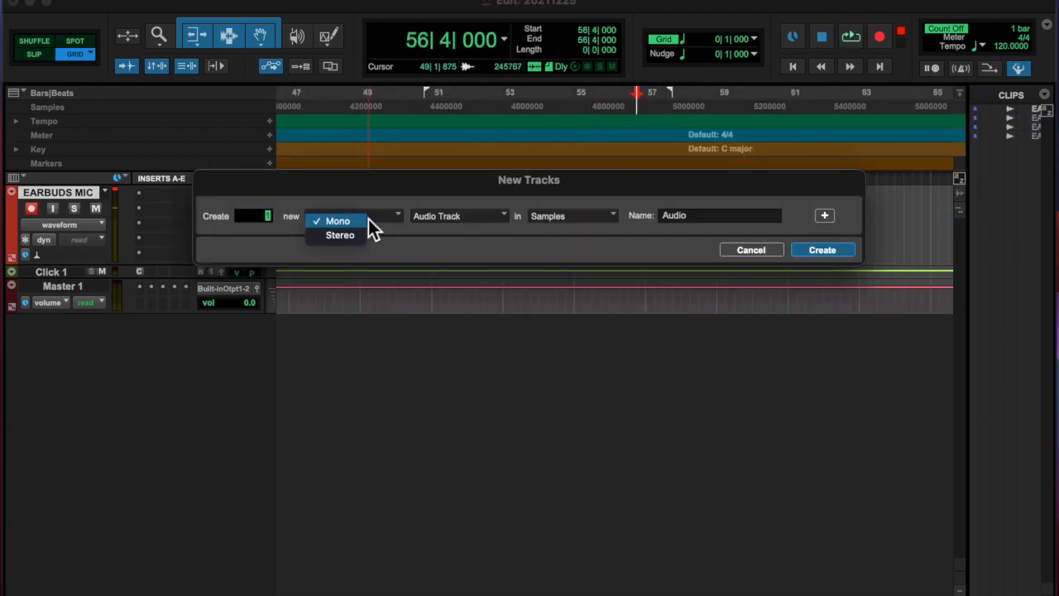
- Toggle the new track format to Stereo and back to Mono, then create the mono audio track
left_click(339, 235)
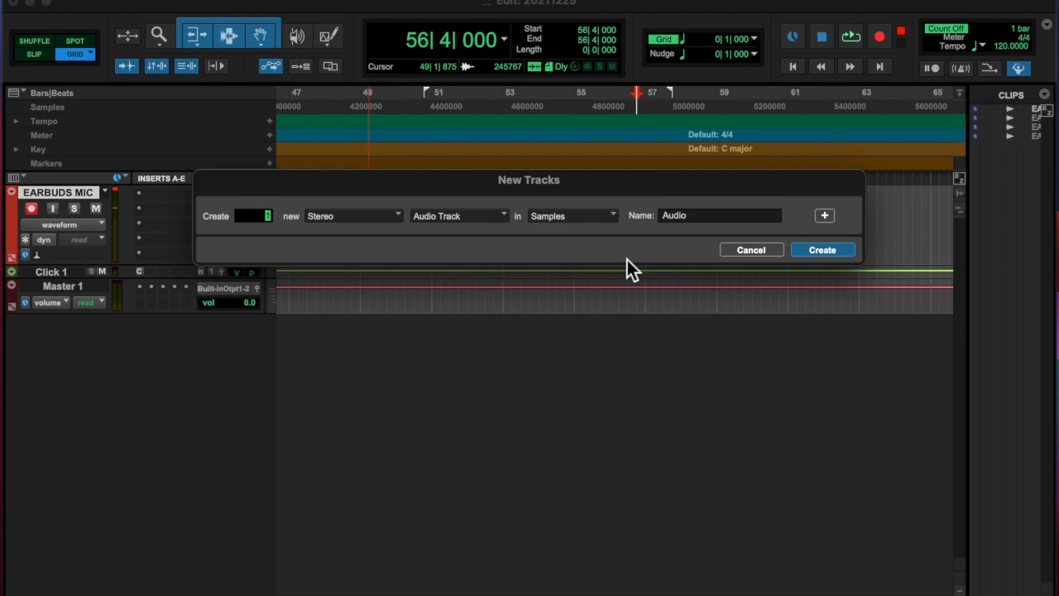
left_click(352, 216)
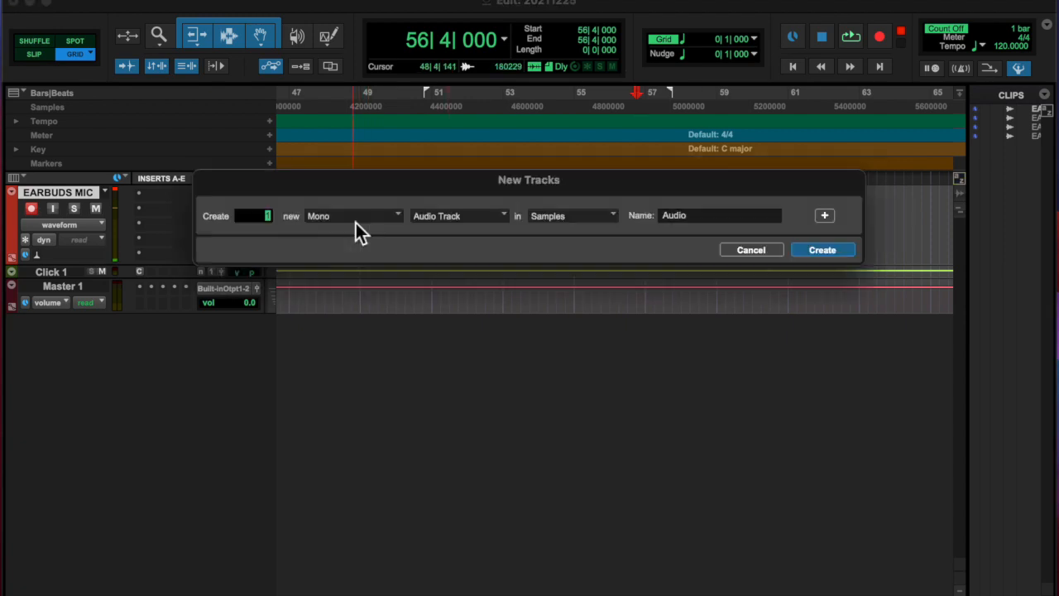
left_click(822, 249)
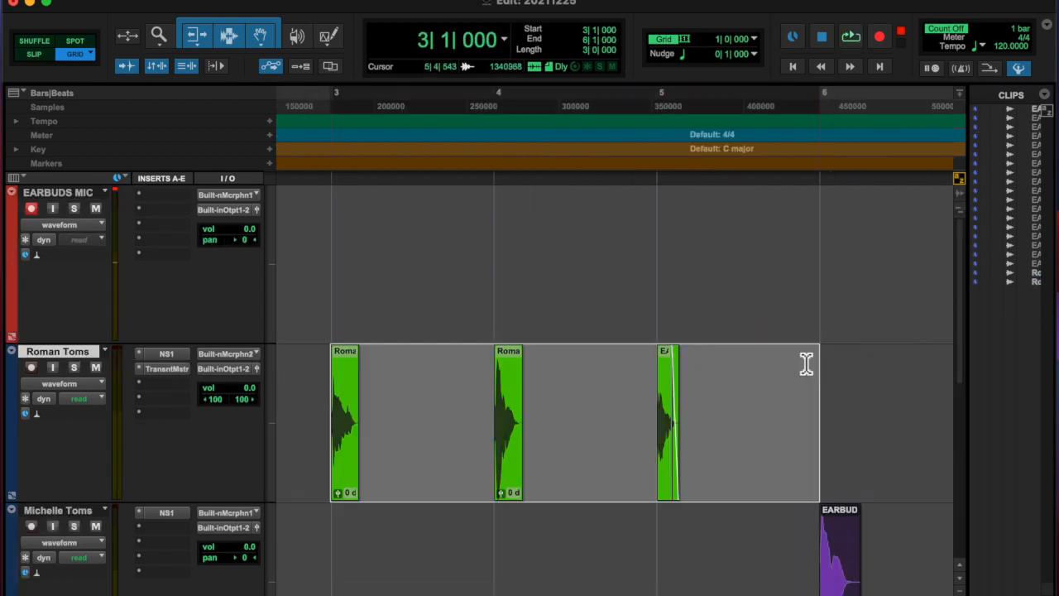
- Add the Solid Bus Comp compressor to the Roman Toms track
left_click(851, 37)
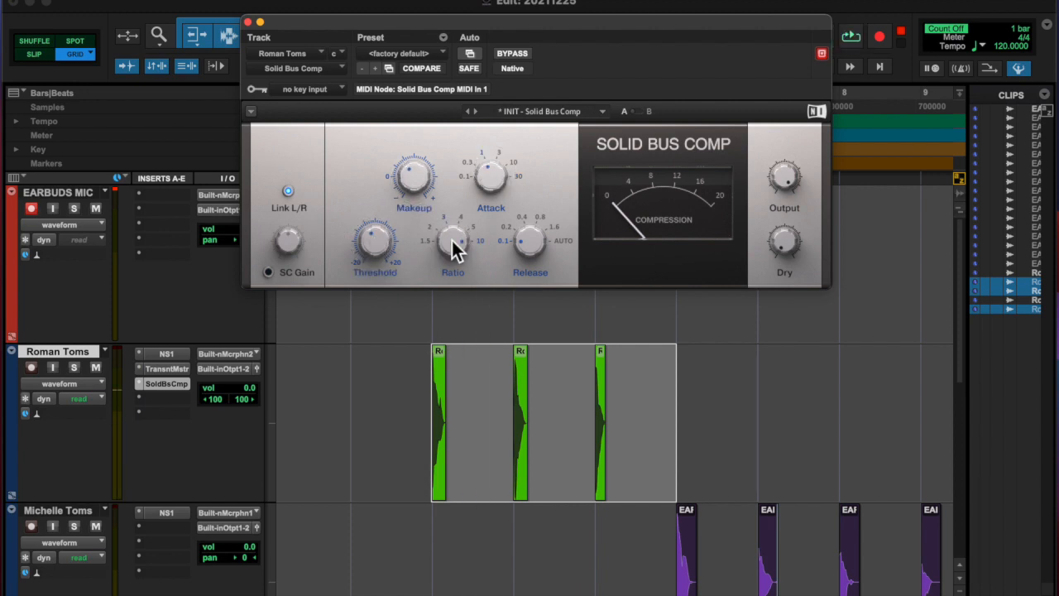
- Replace Solid Bus Comp with BF-76 on Roman Toms and adjust the NS1 suppression level
left_click(850, 35)
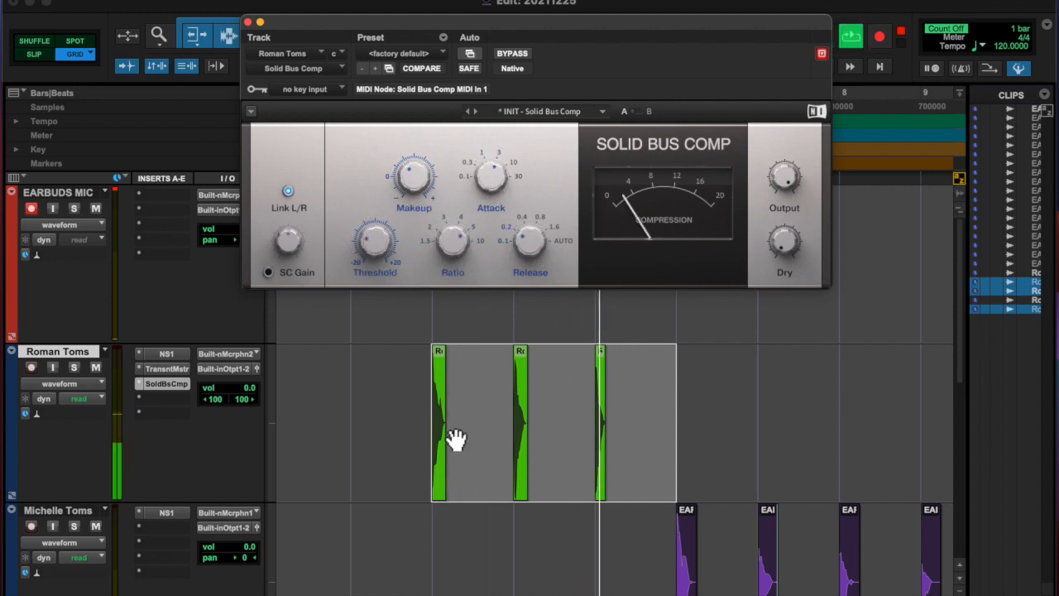
left_click(165, 369)
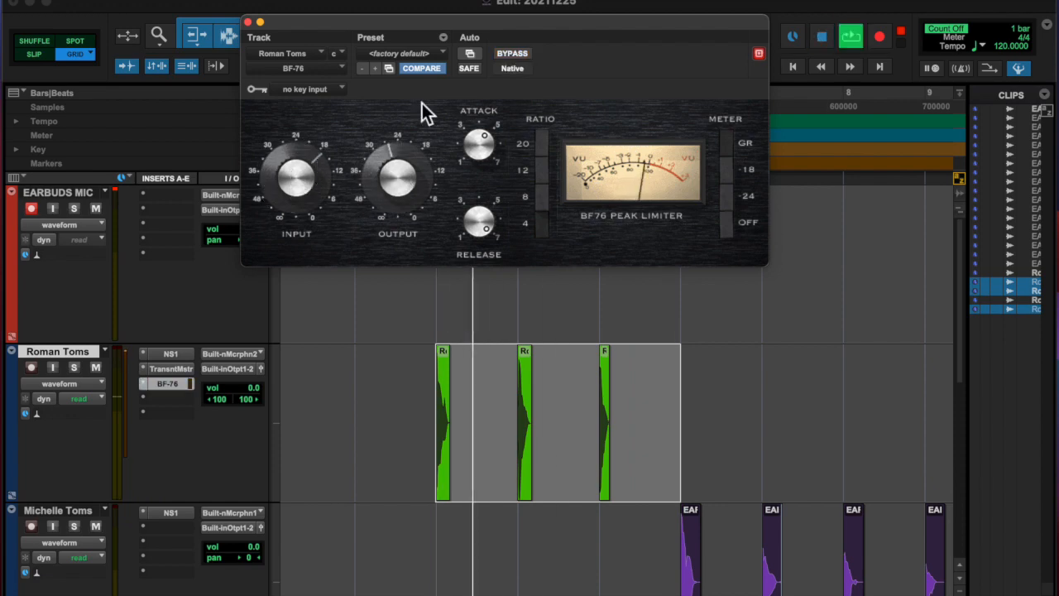
left_click(171, 354)
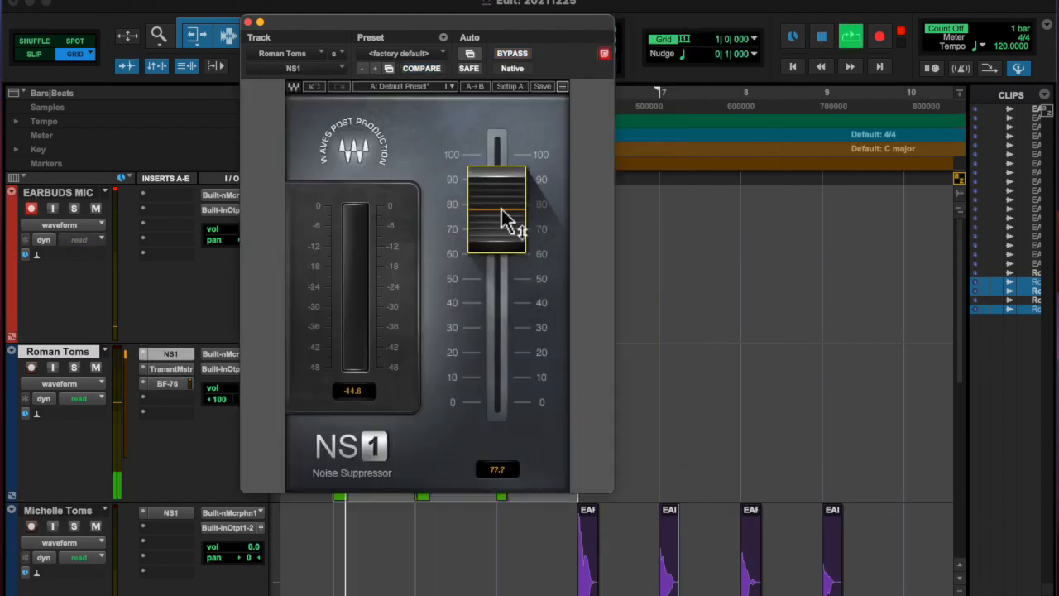
left_click(170, 384)
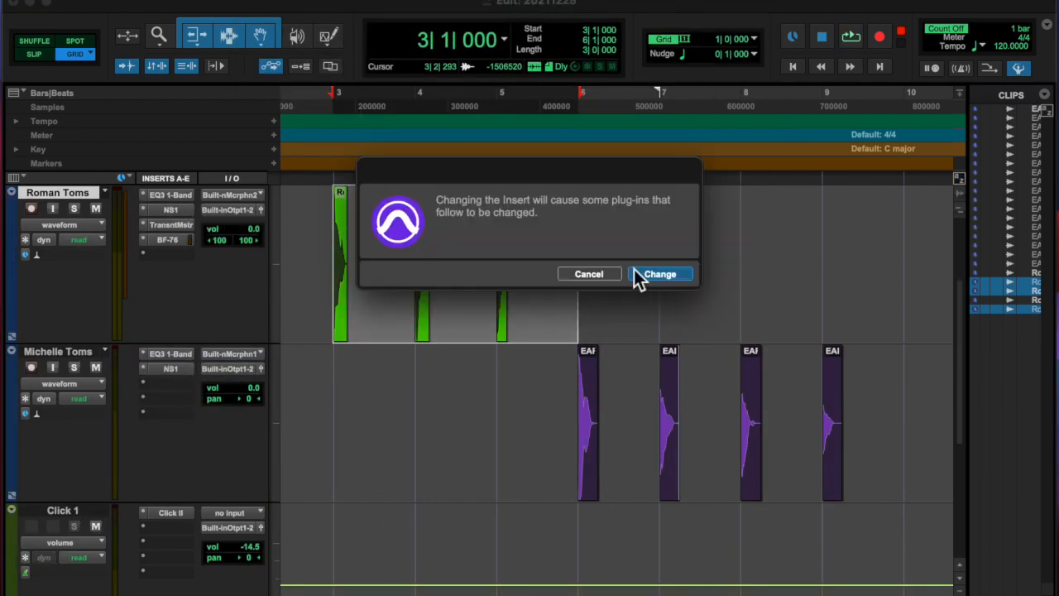
- Confirm changing the insert to EQ3 1-Band
left_click(660, 274)
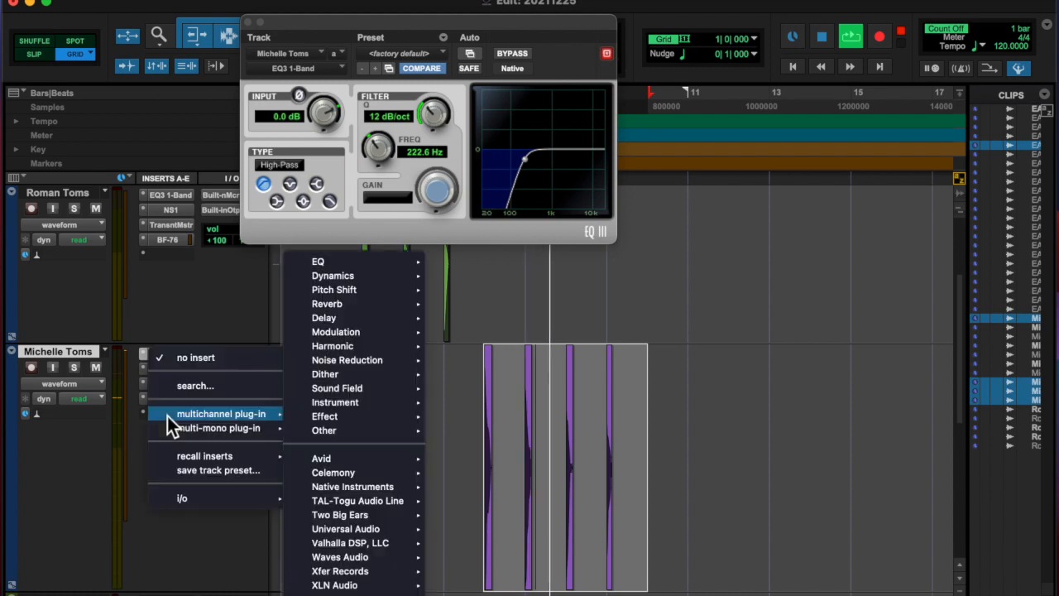
- Browse multichannel plug-ins for Michelle Toms and set Roman Toms' Pitch II Coarse to -2 semitones
left_click(333, 289)
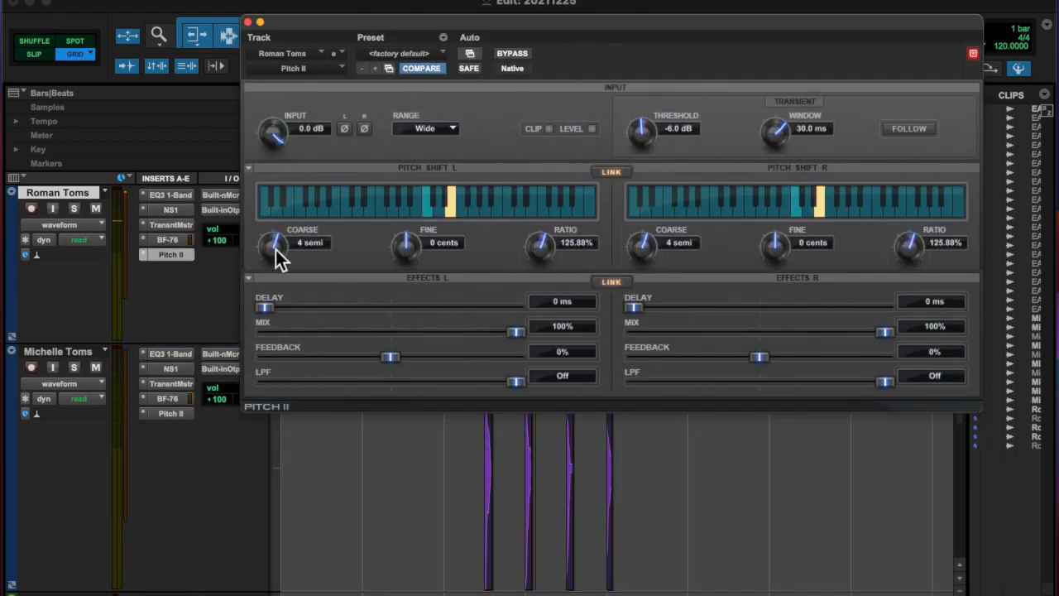
left_click(247, 22)
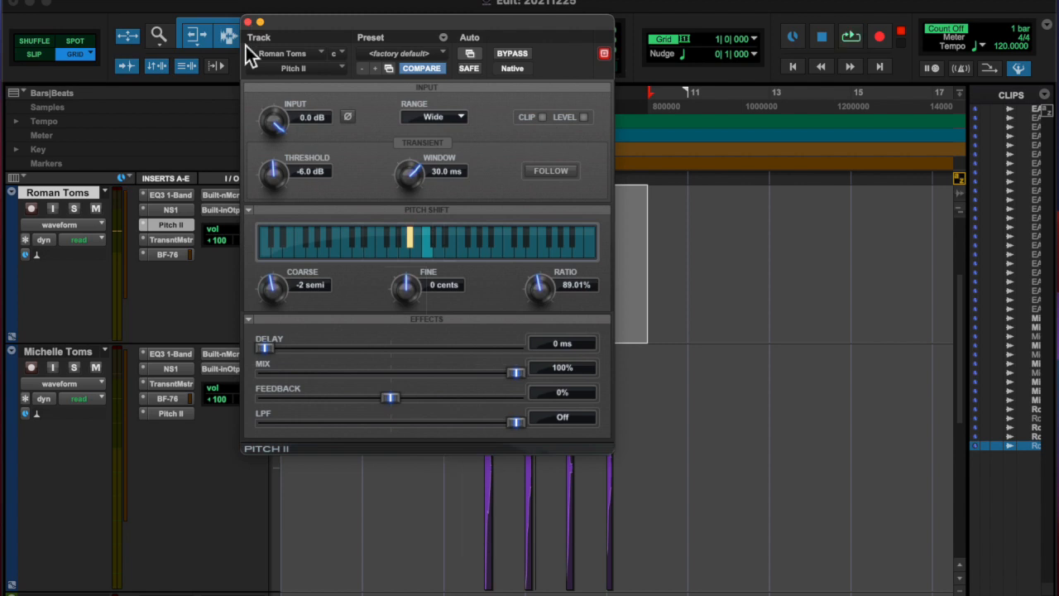
- Close the Pitch II settings window
left_click(247, 22)
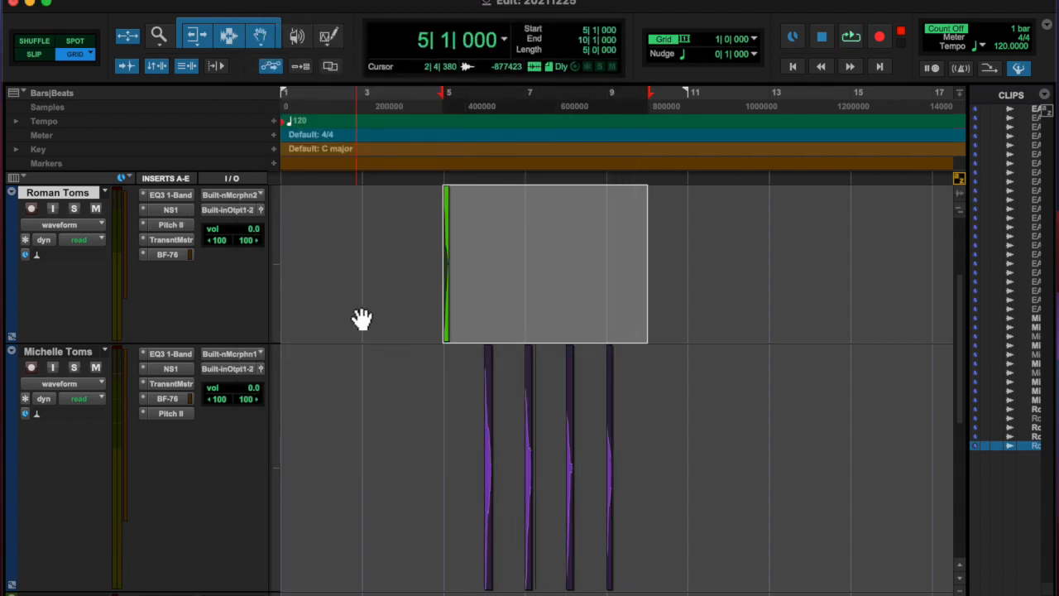
mouse_move(426, 323)
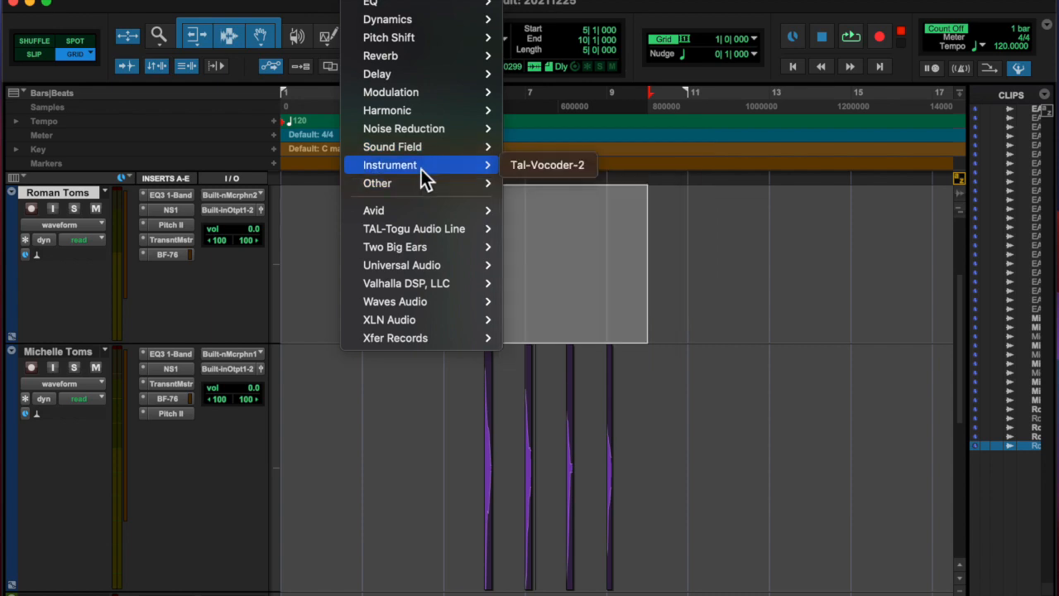
mouse_move(378, 74)
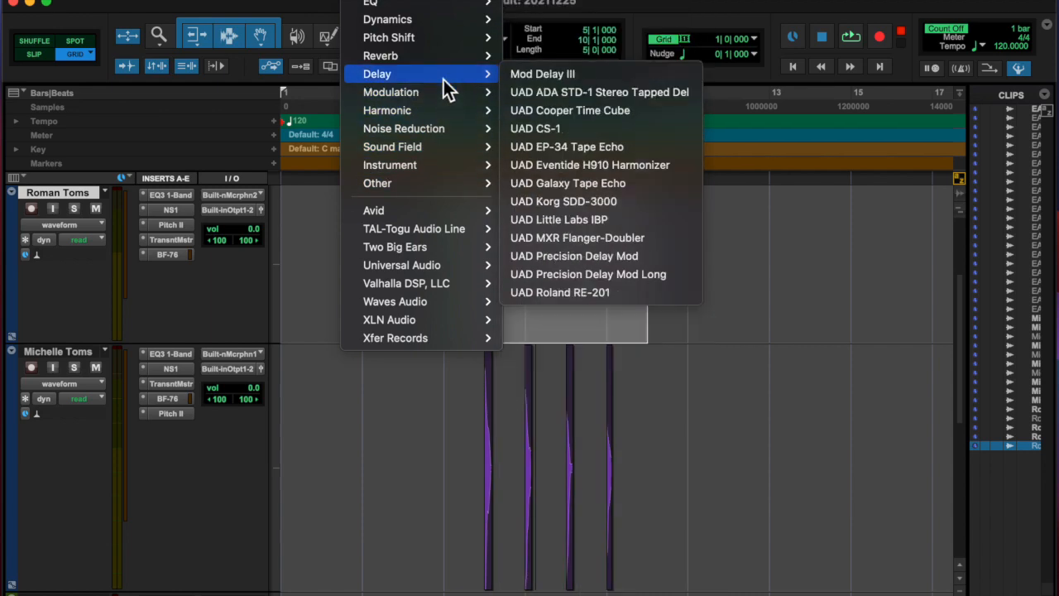